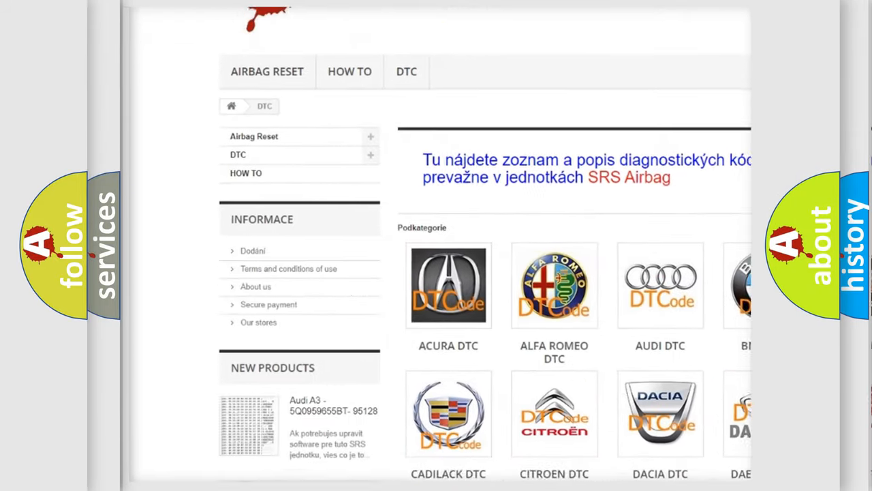
scroll("down", 3)
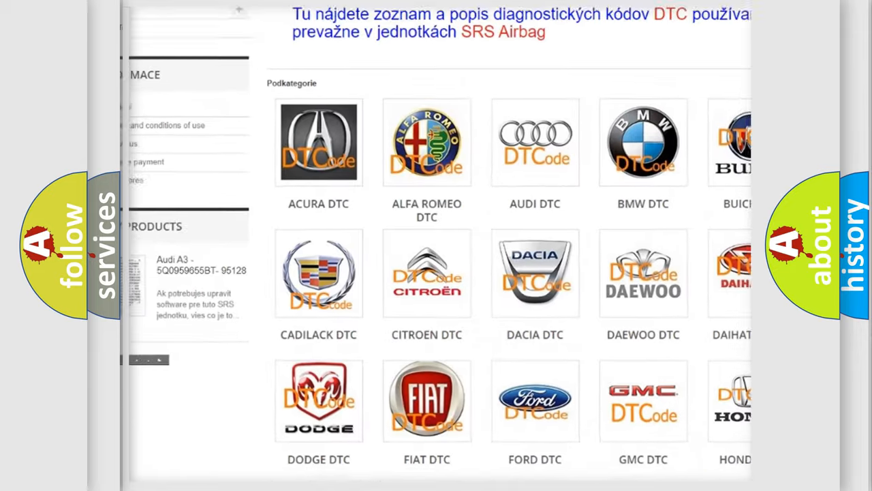
scroll("down", 3)
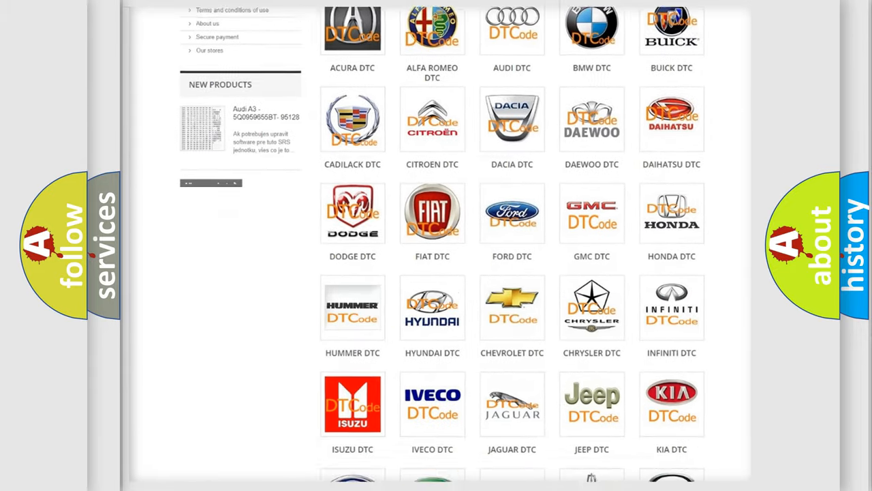
scroll("down", 3)
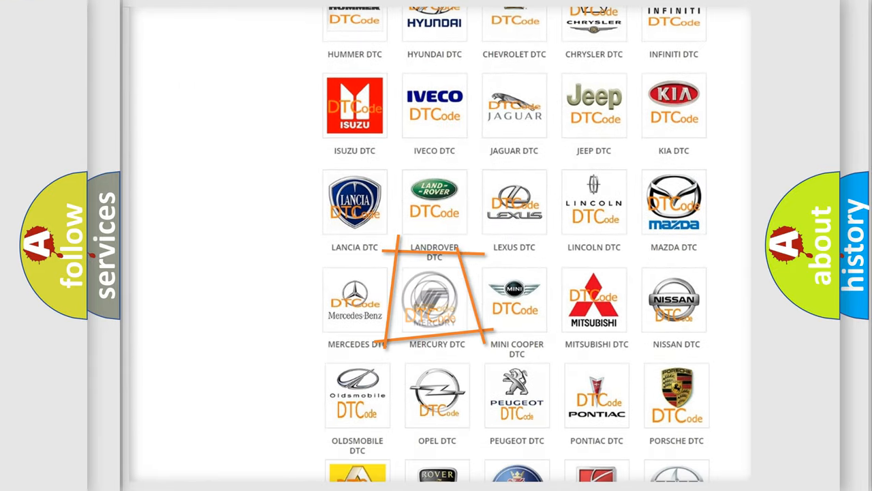